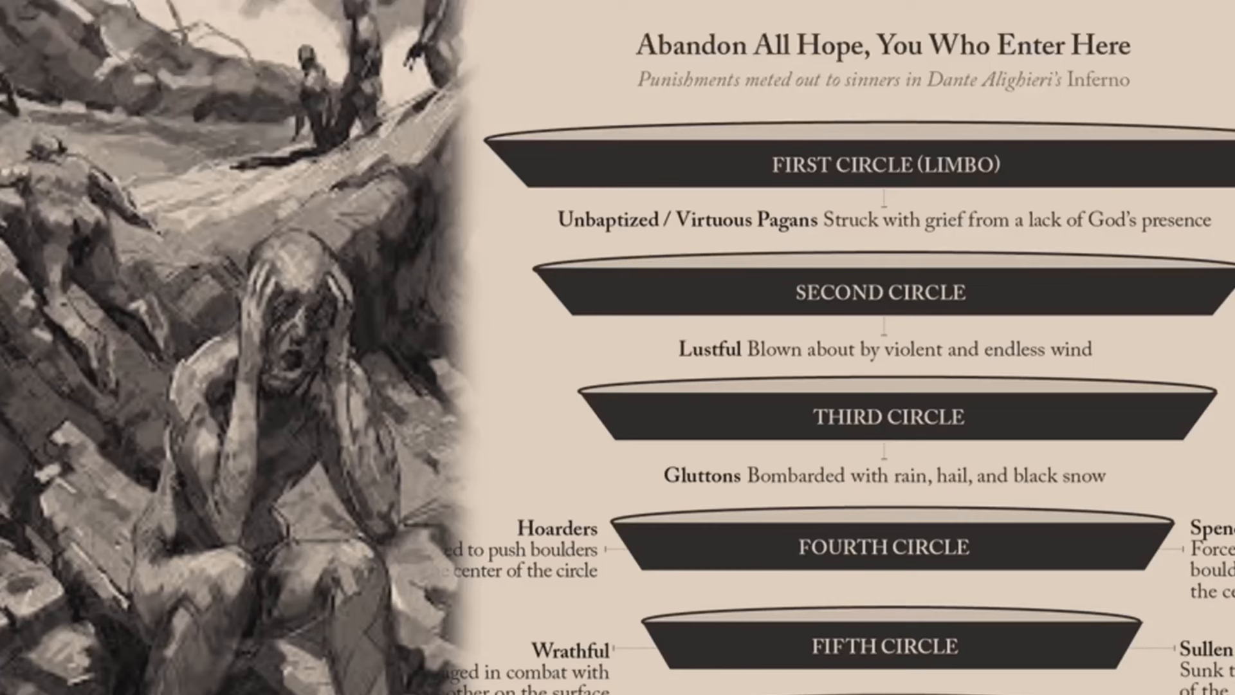
scroll("down", 3)
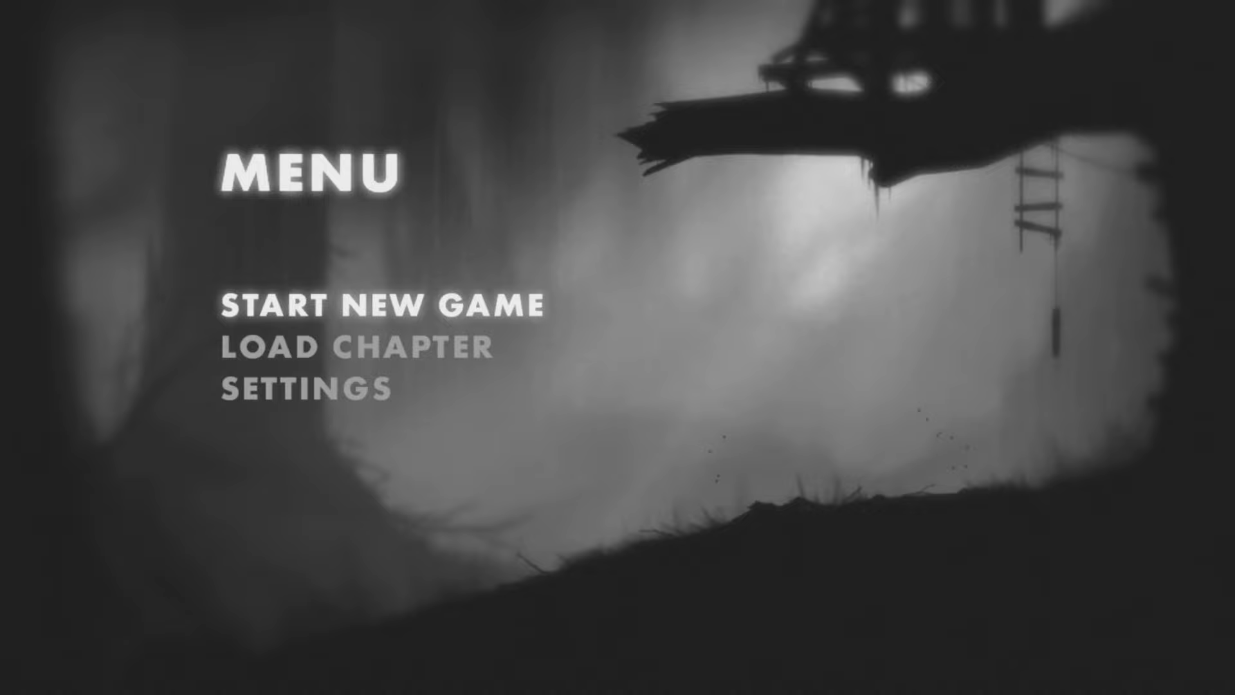
left_click(381, 303)
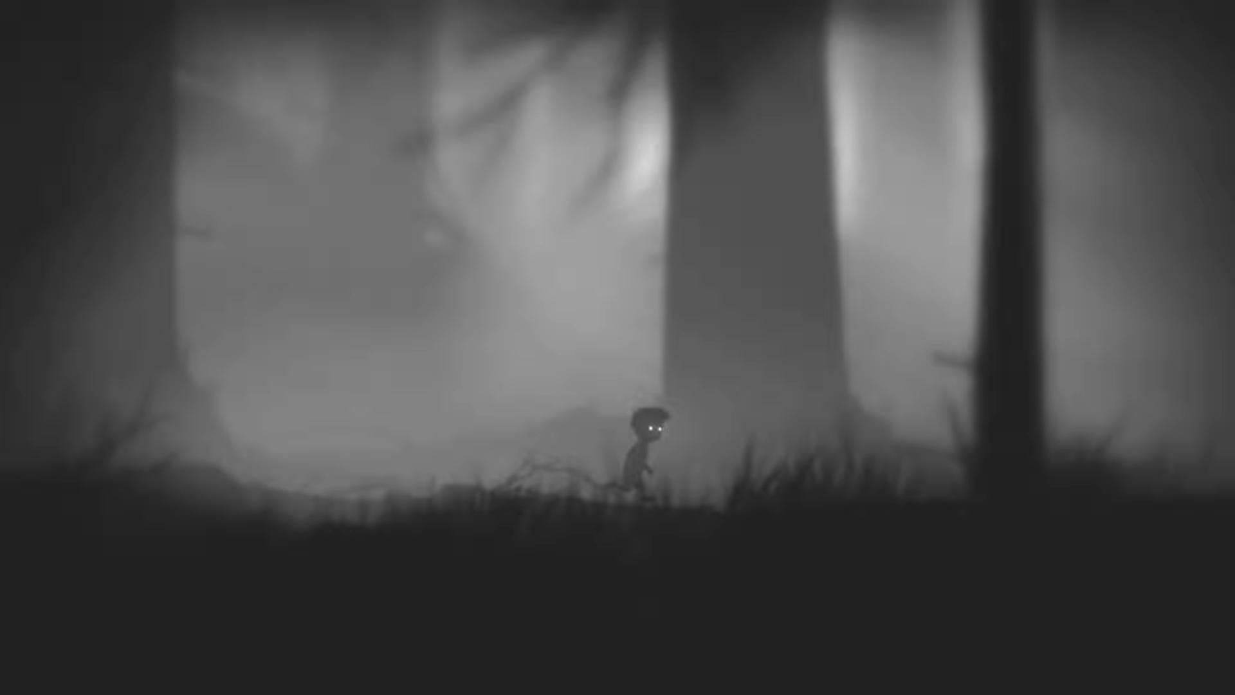
key("Left")
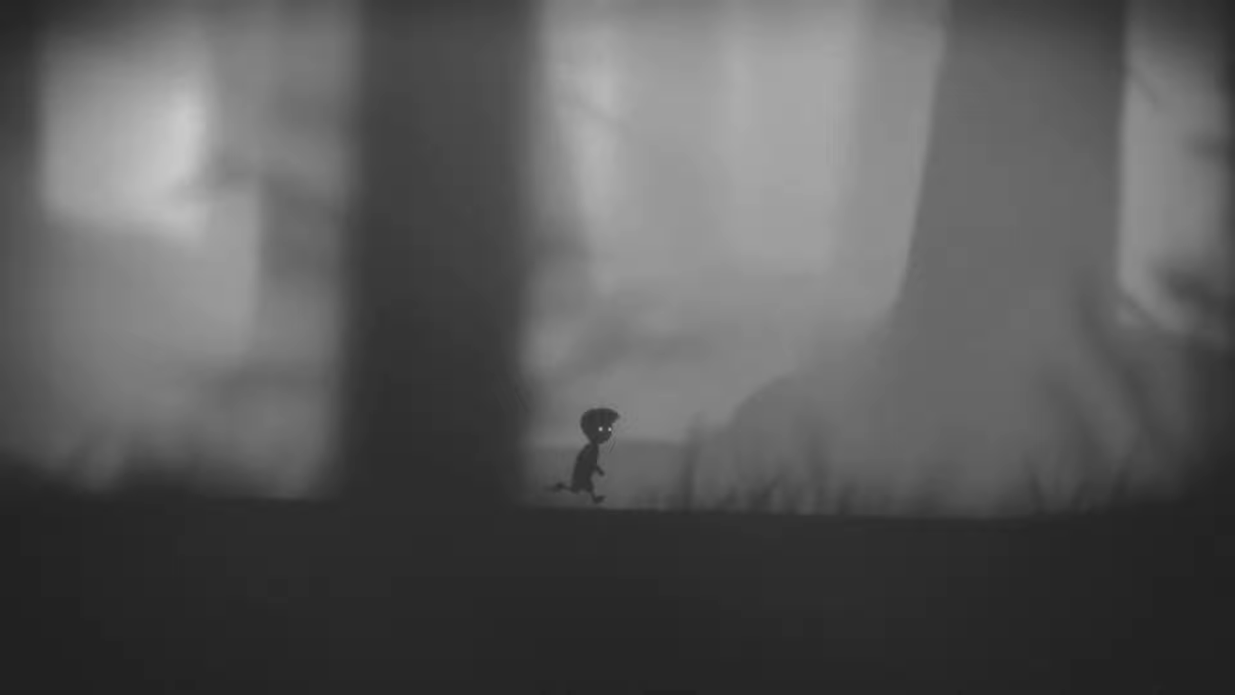